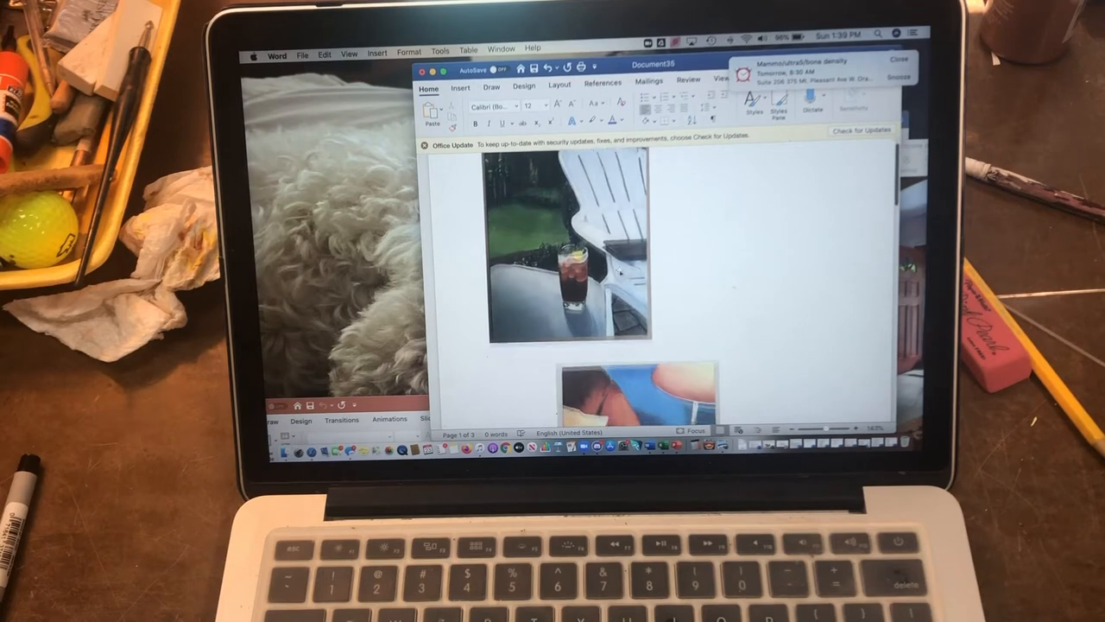
scroll("down", 3)
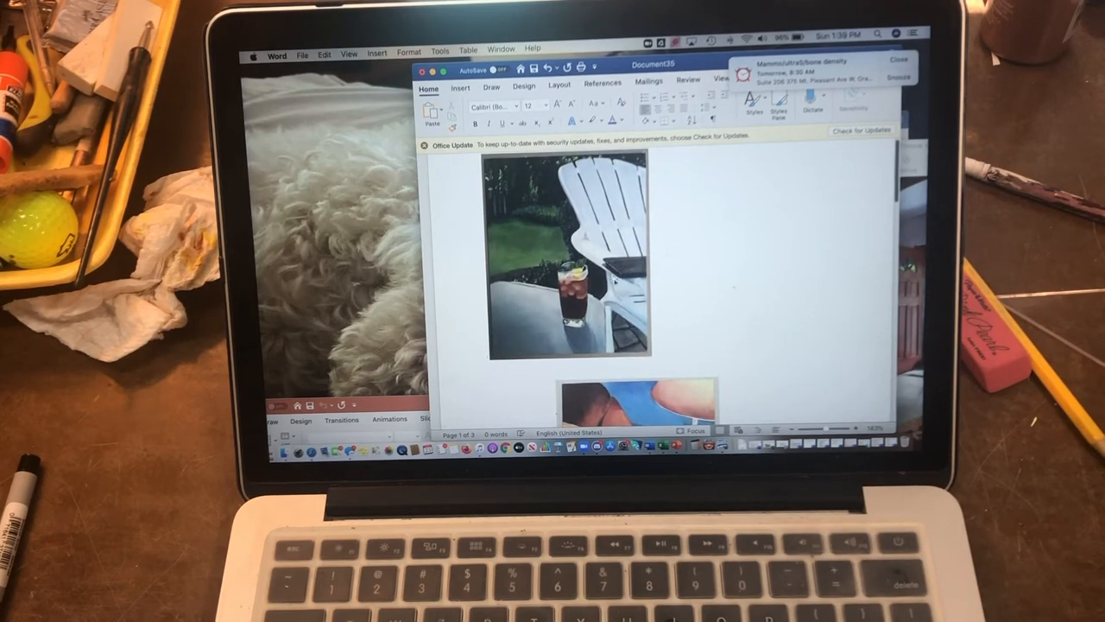
scroll("down", 3)
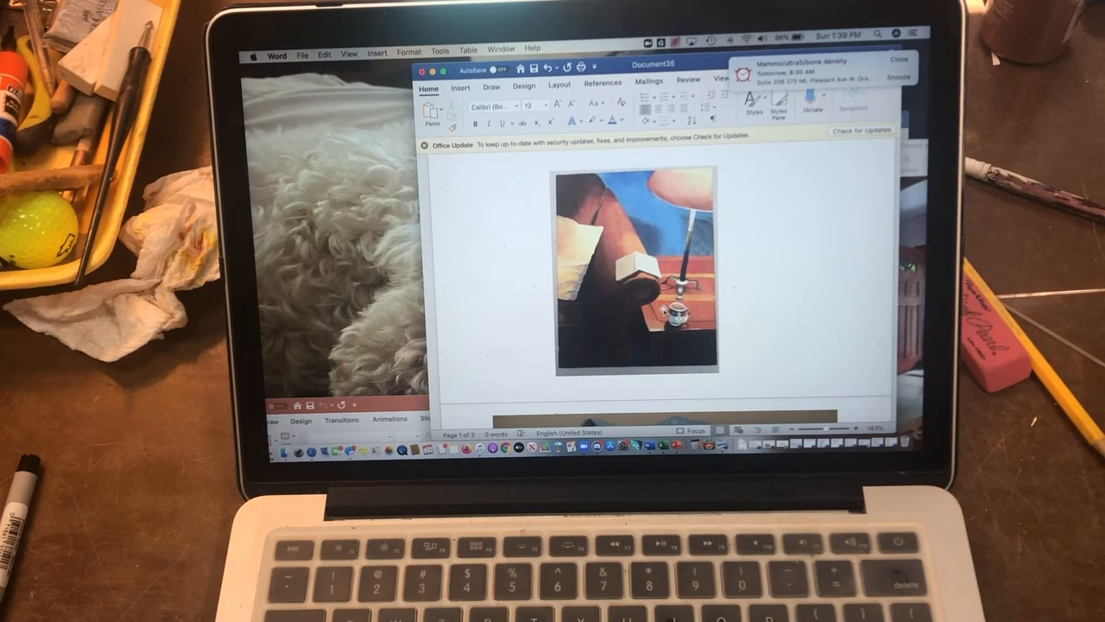
scroll("down", 3)
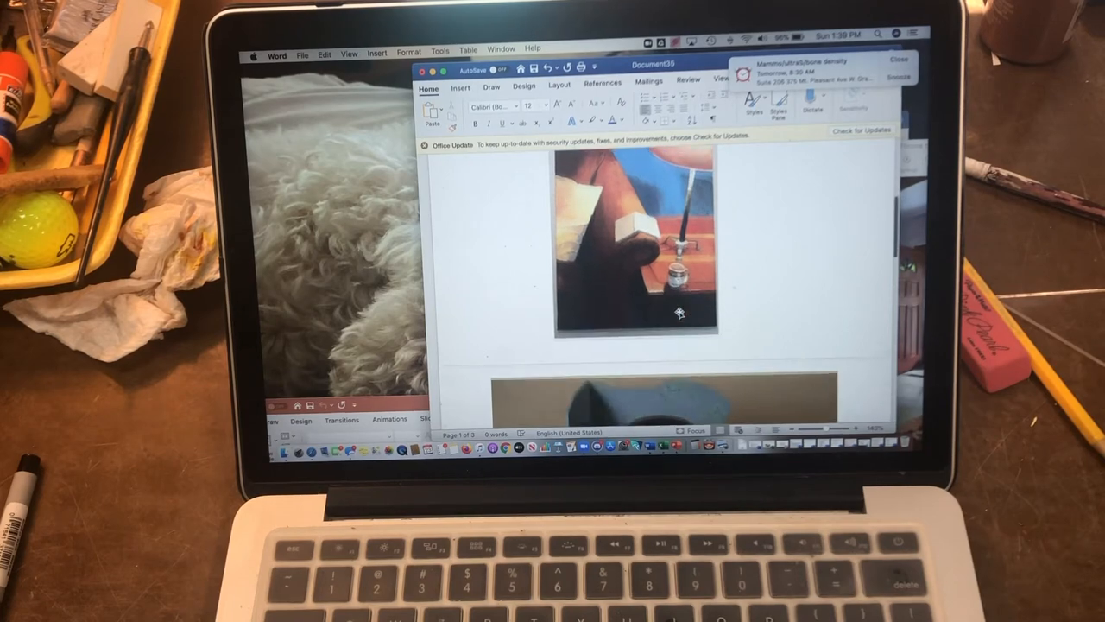
scroll("down", 3)
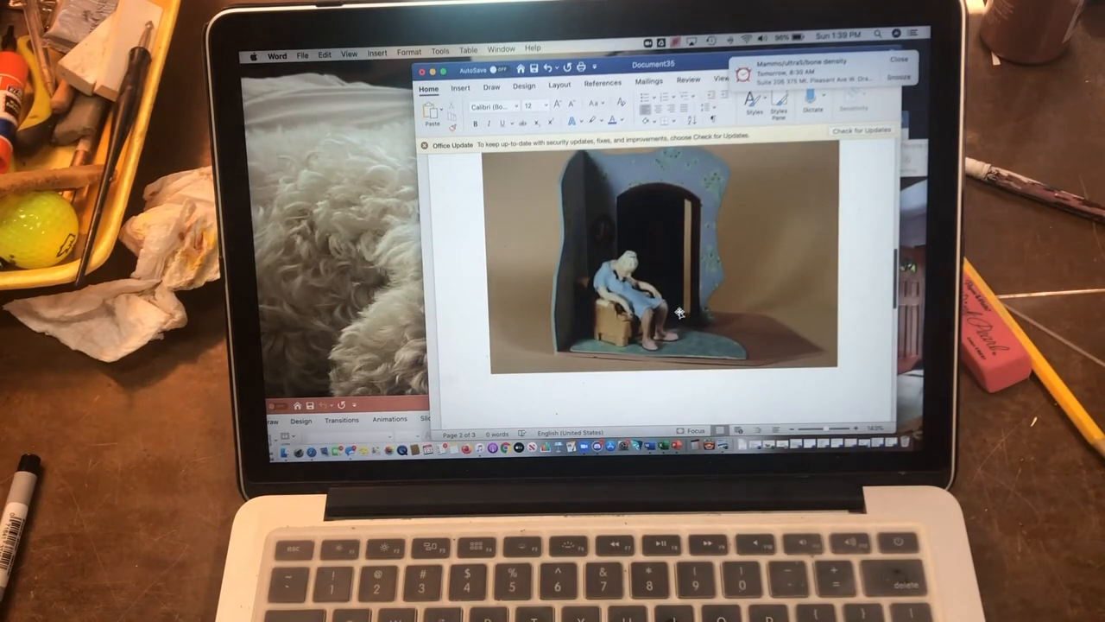